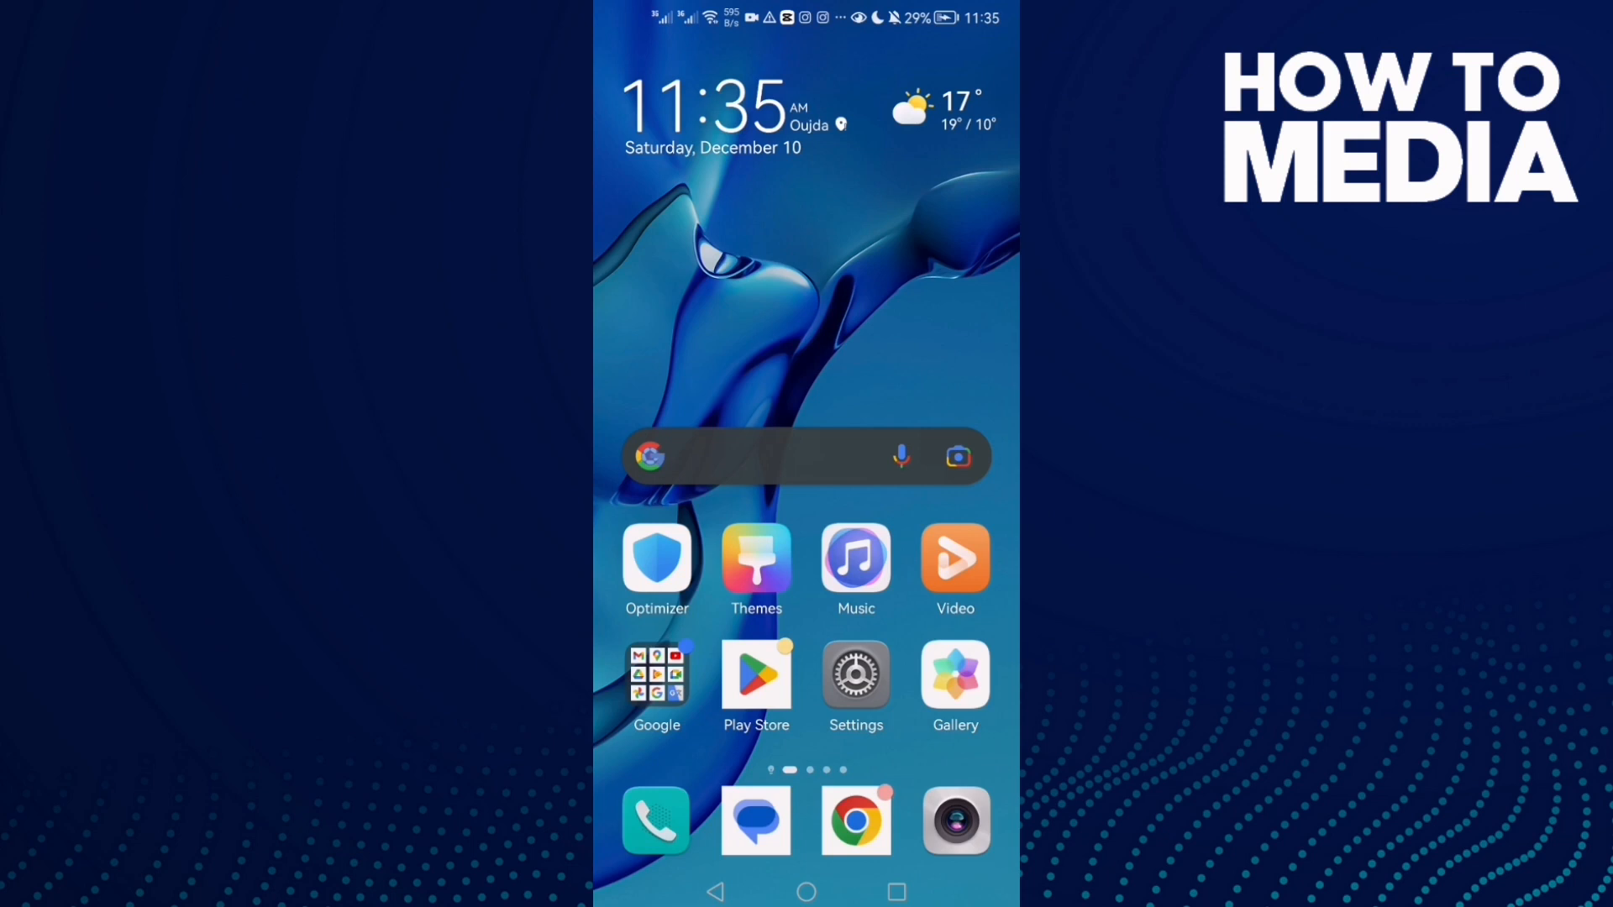
Step: Scroll to the profile edit page's Info sections, with Education visible
{"action": "scroll", "scroll_direction": "left", "scroll_amount": 3}
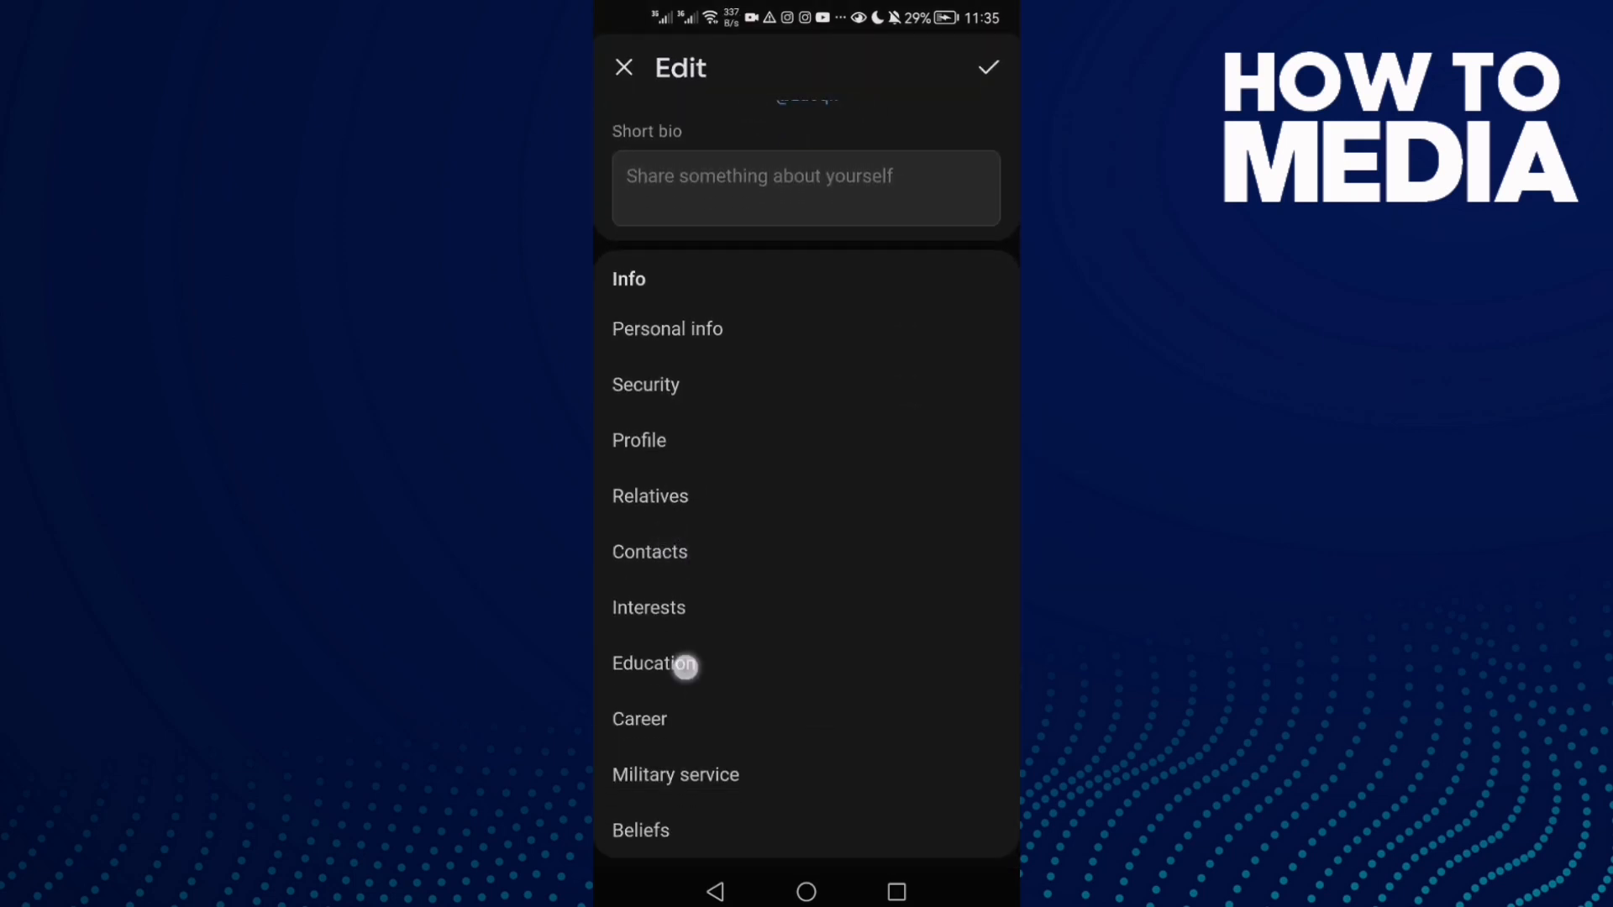
{"action": "left_click", "coordinate": [653, 663]}
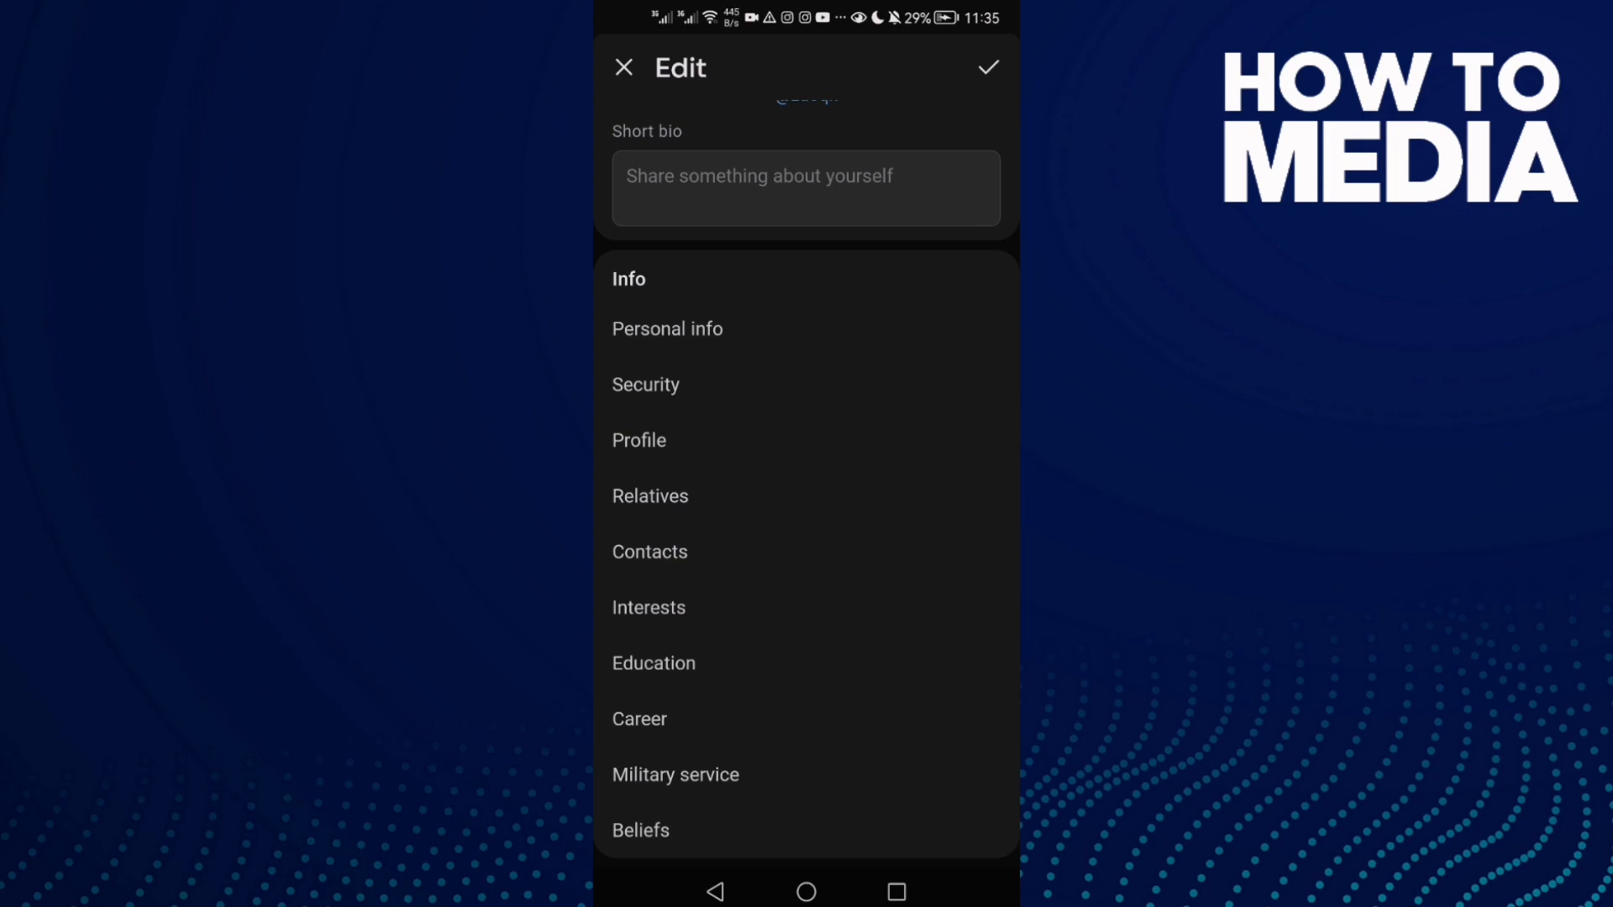
Step: Open the Contacts section and its unset Country dropdown
{"action": "left_click", "coordinate": [649, 551]}
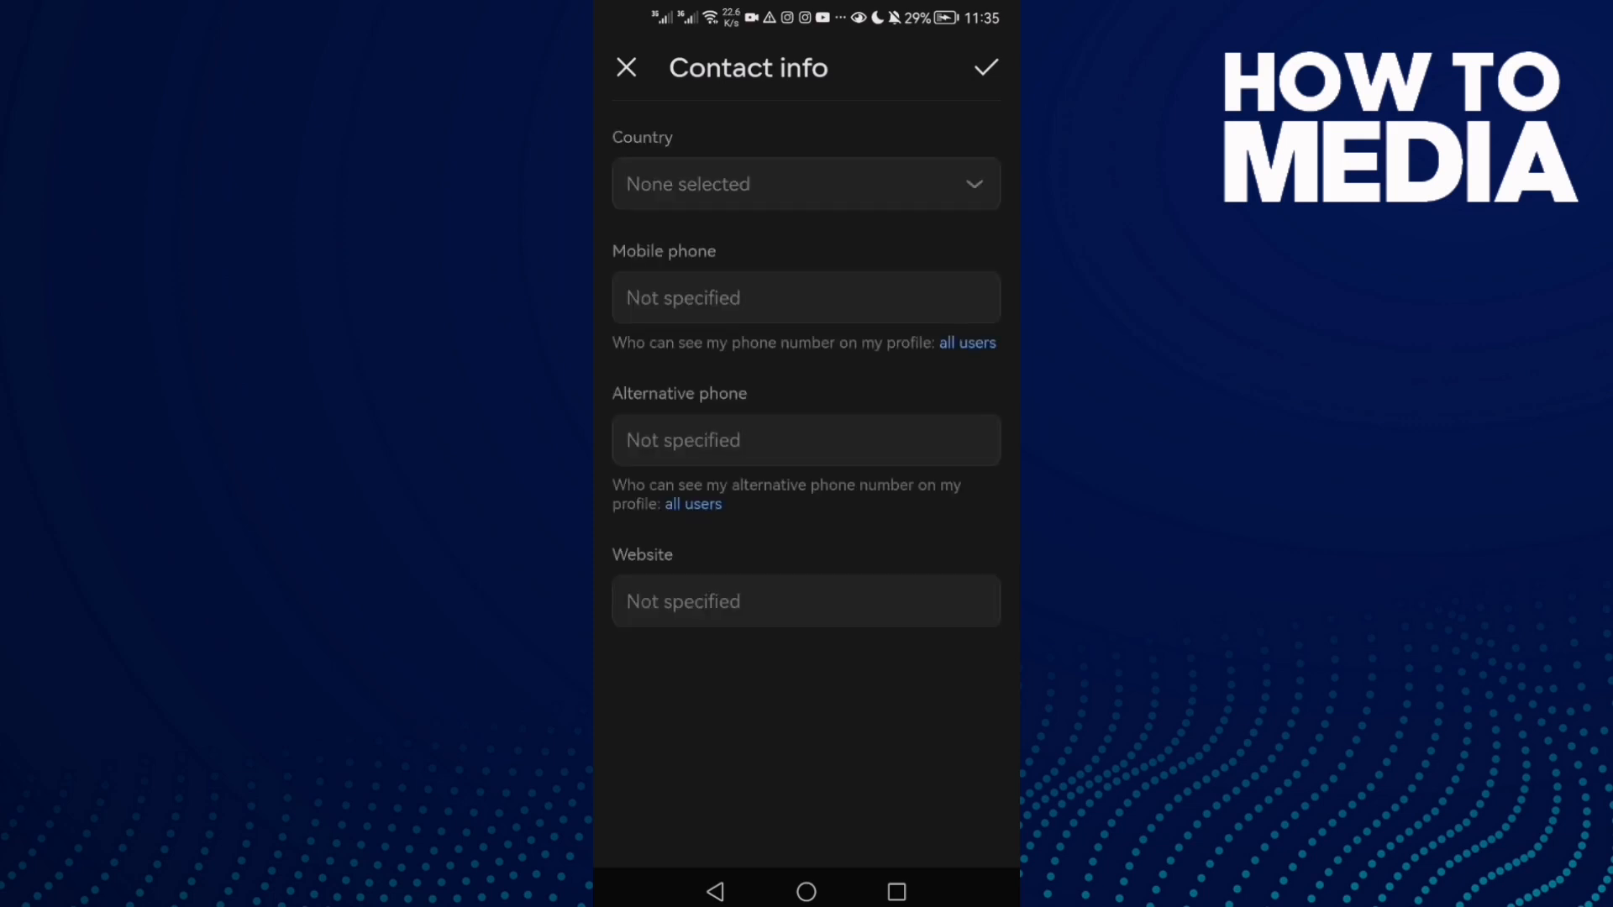
{"action": "left_click", "coordinate": [806, 184]}
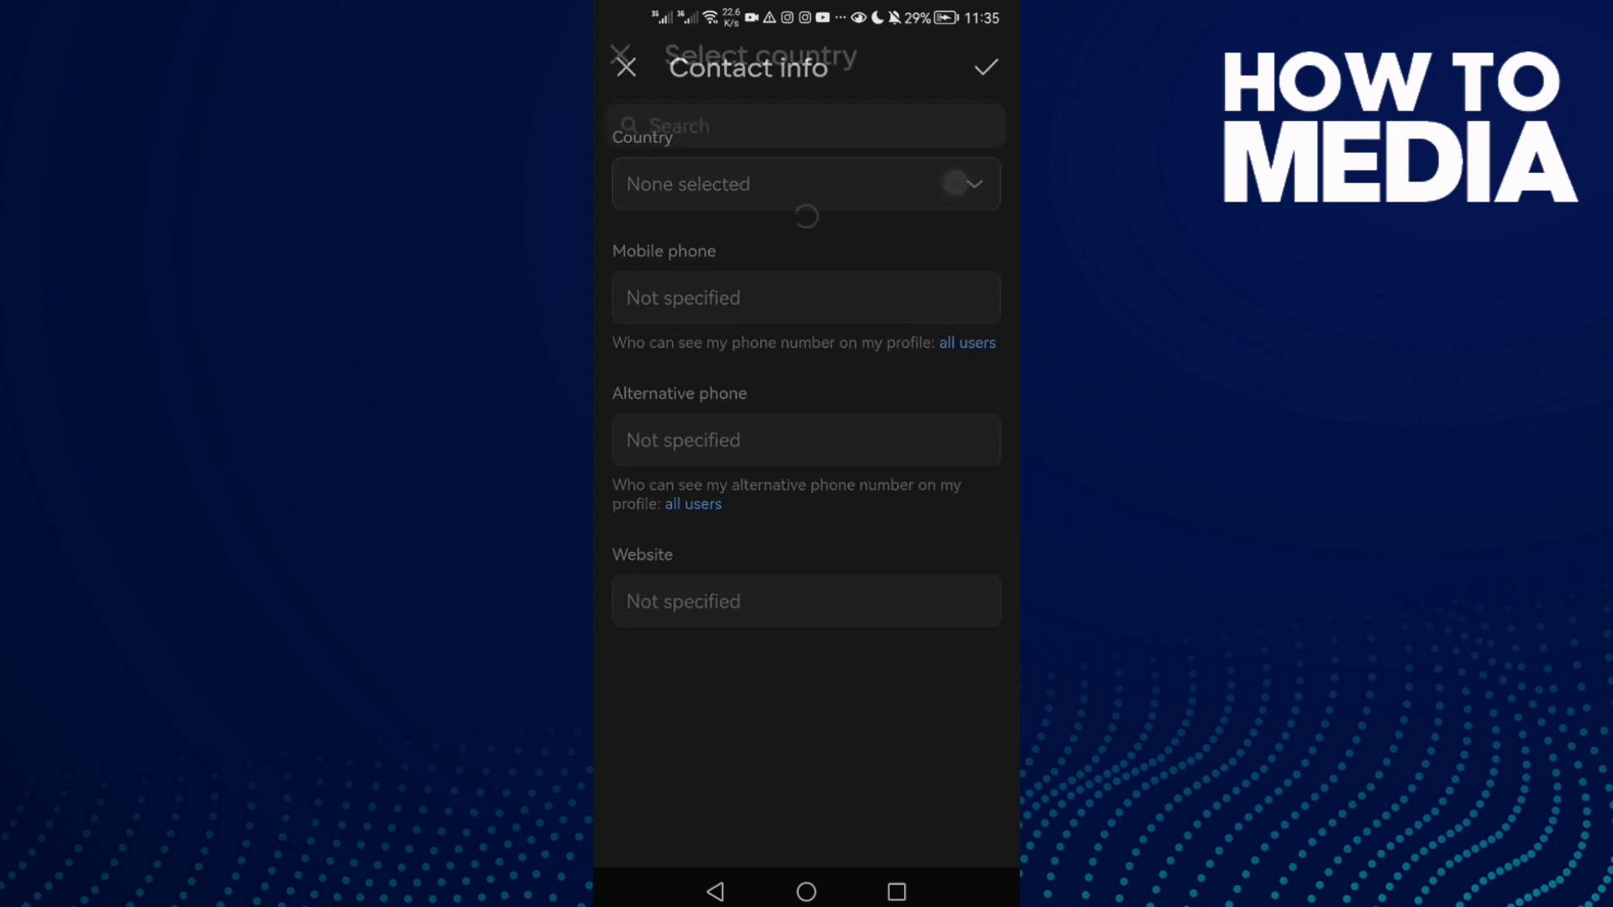
Step: Pick Russia from the Select country list, revealing an unselected City field
{"action": "left_click", "coordinate": [806, 183]}
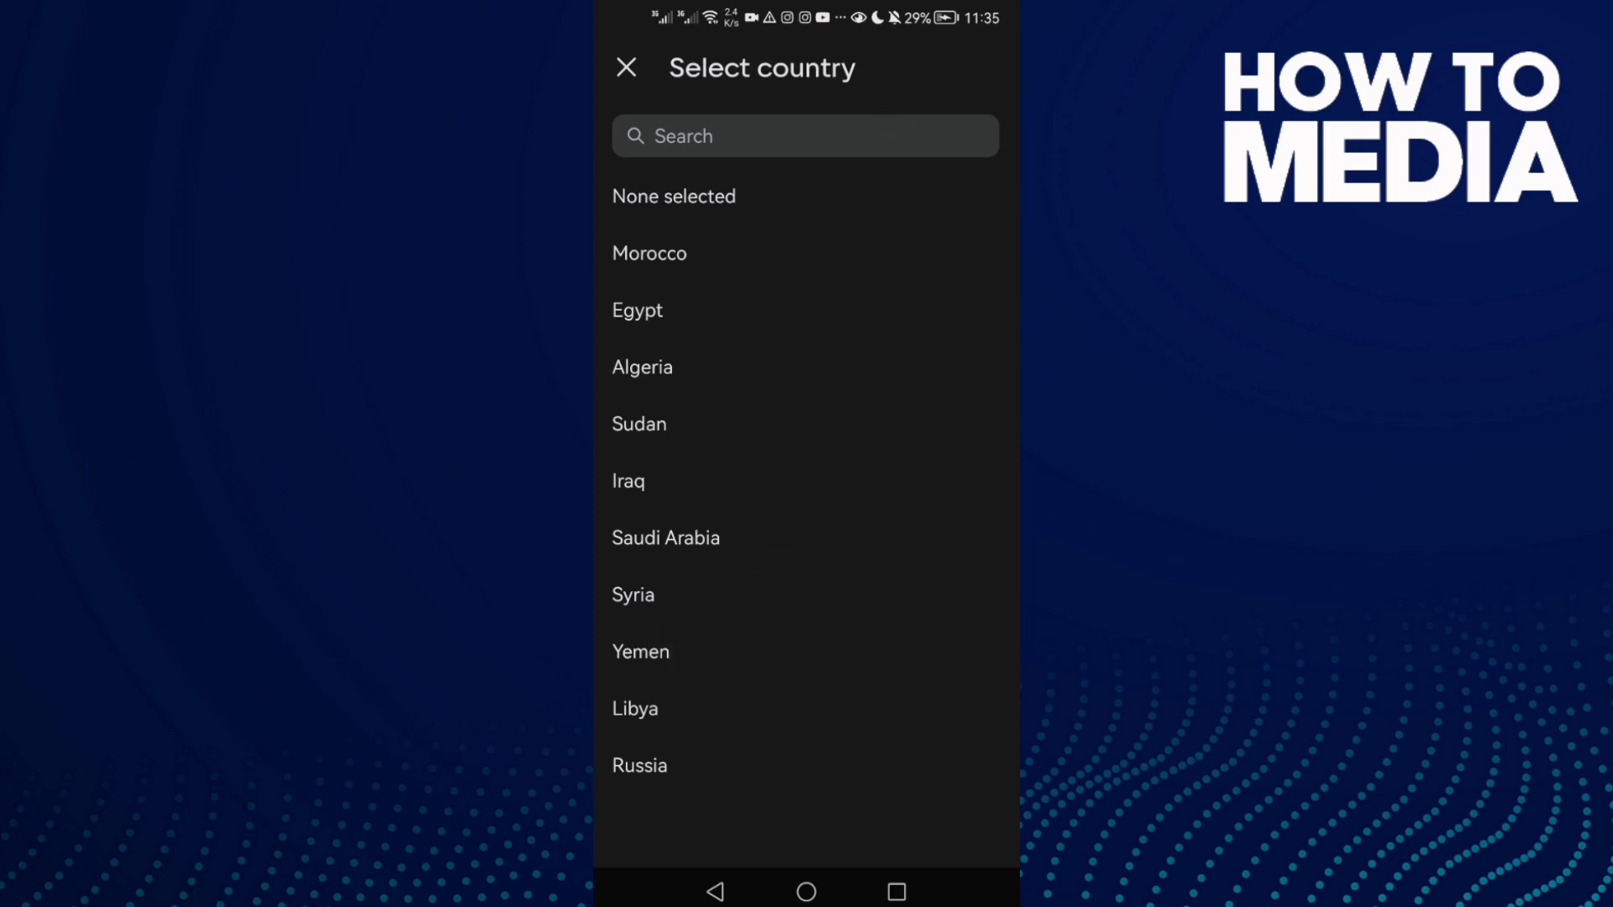
{"action": "left_click", "coordinate": [639, 765]}
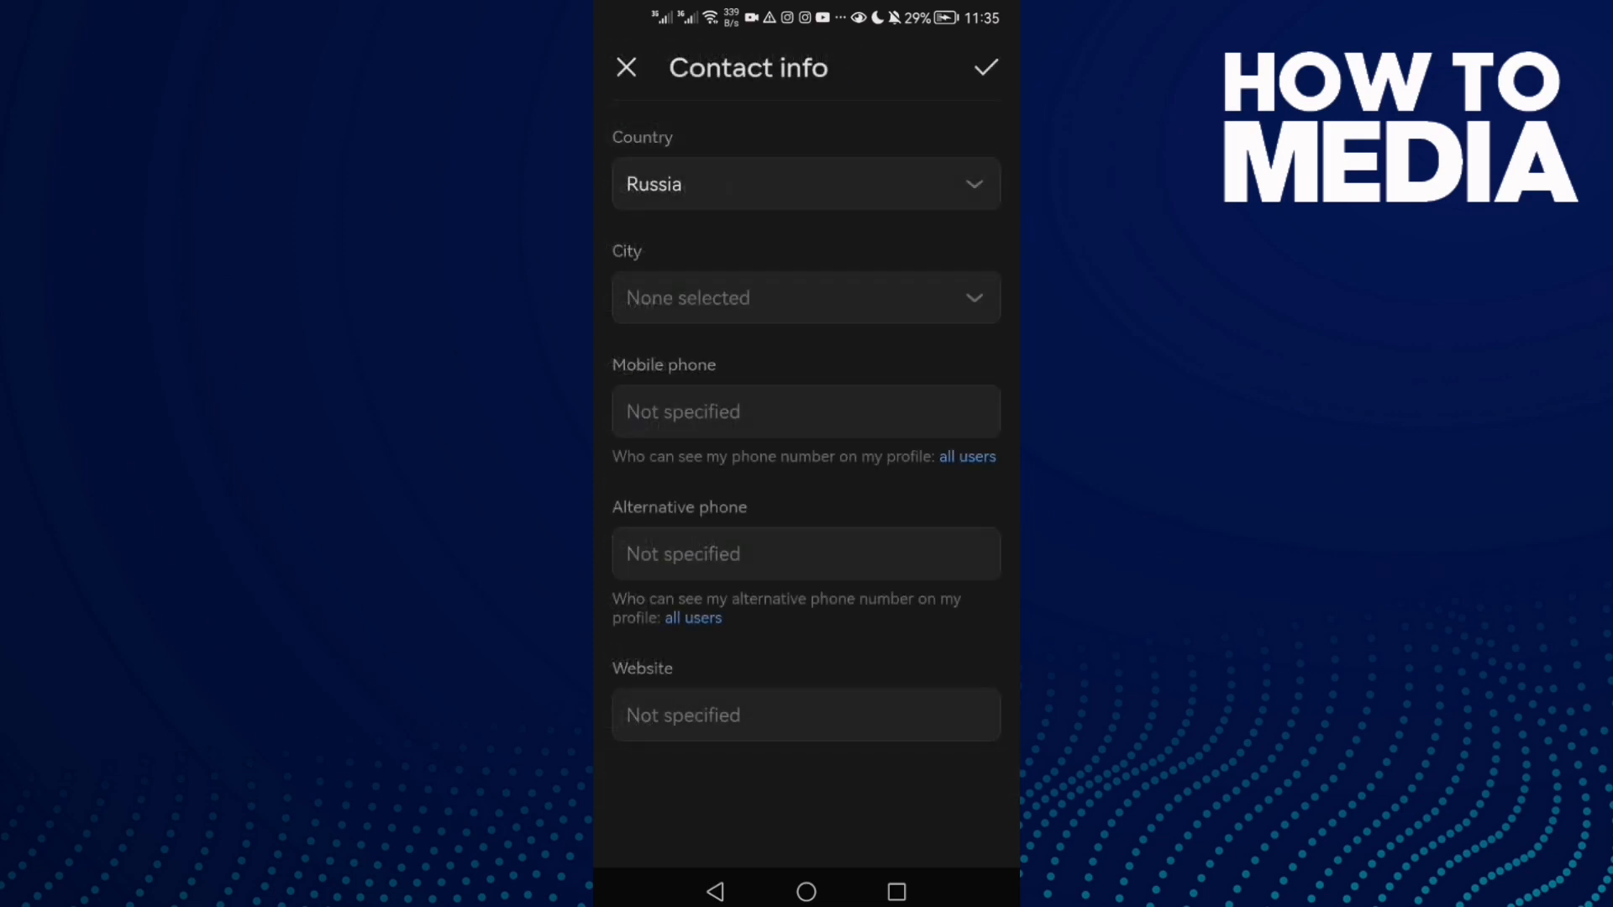